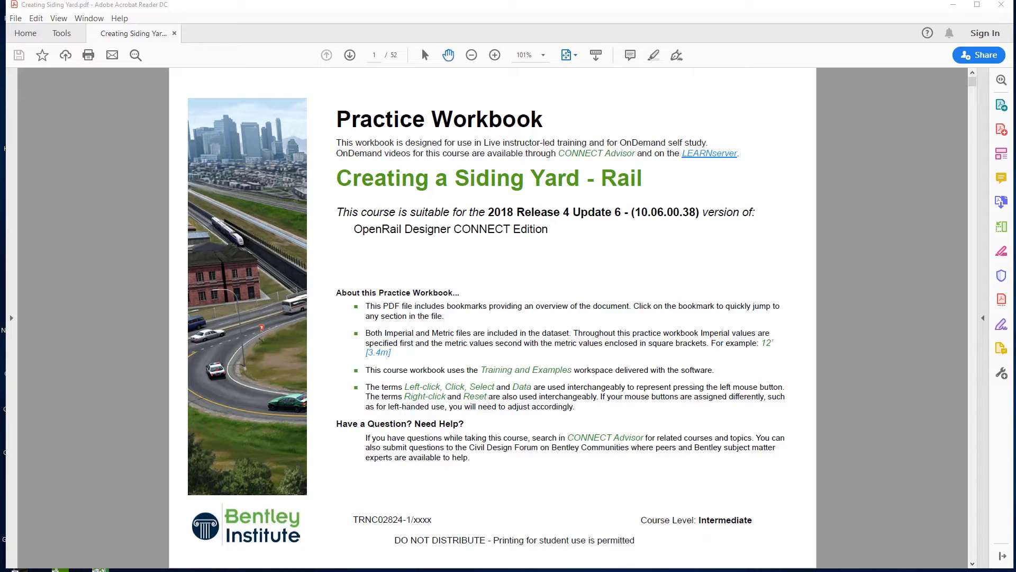
Open 'Geometry - Yard.dgn' from Bentley Training > Creating Siding Yard -Rail
click(350, 54)
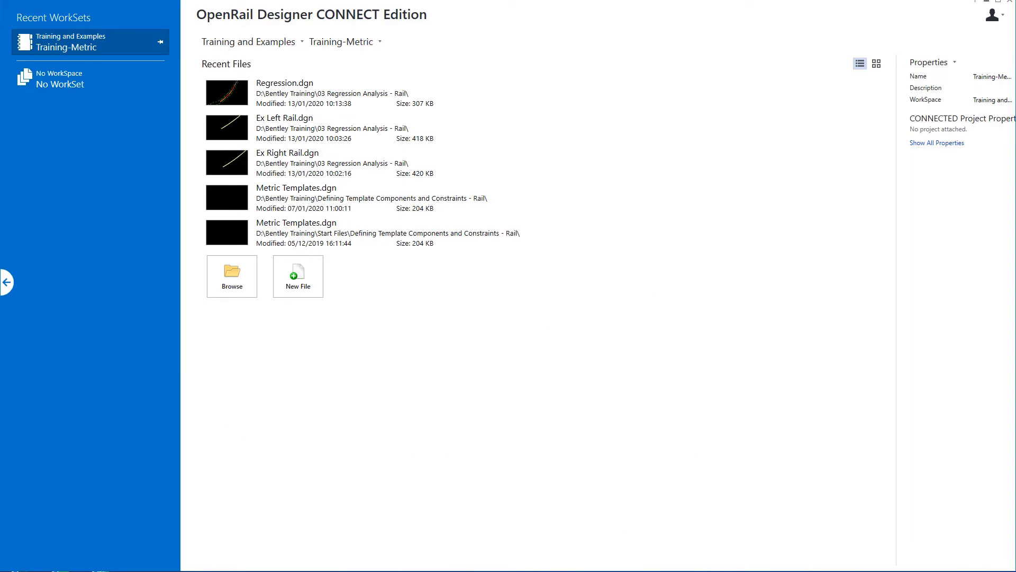
mouse_move(785, 155)
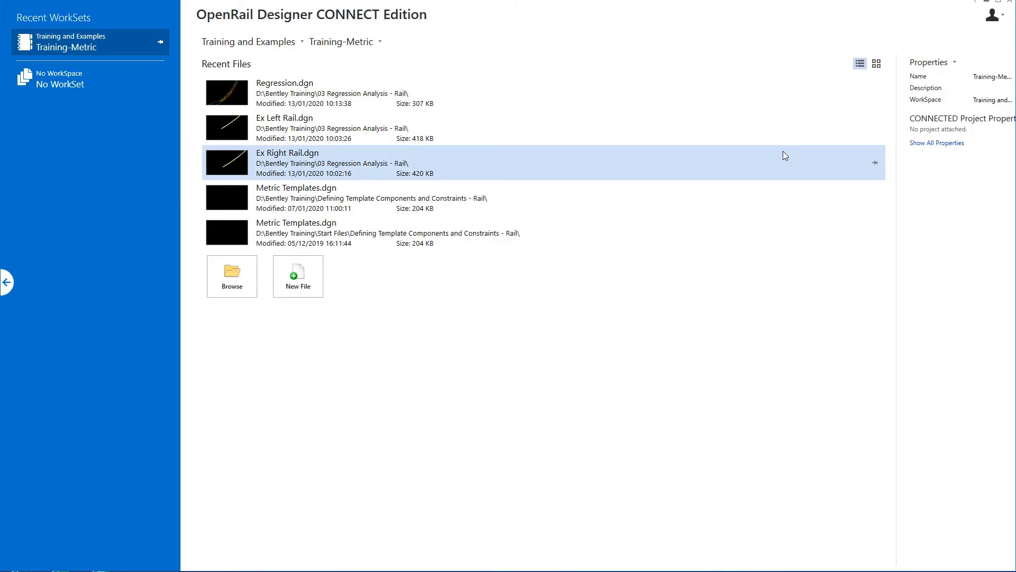
mouse_move(429, 39)
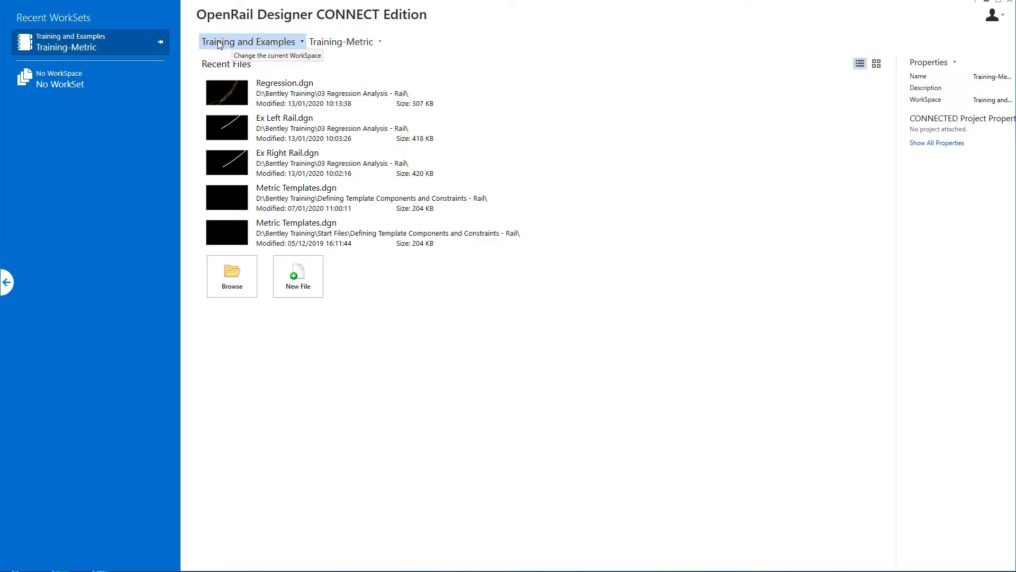
mouse_move(290, 44)
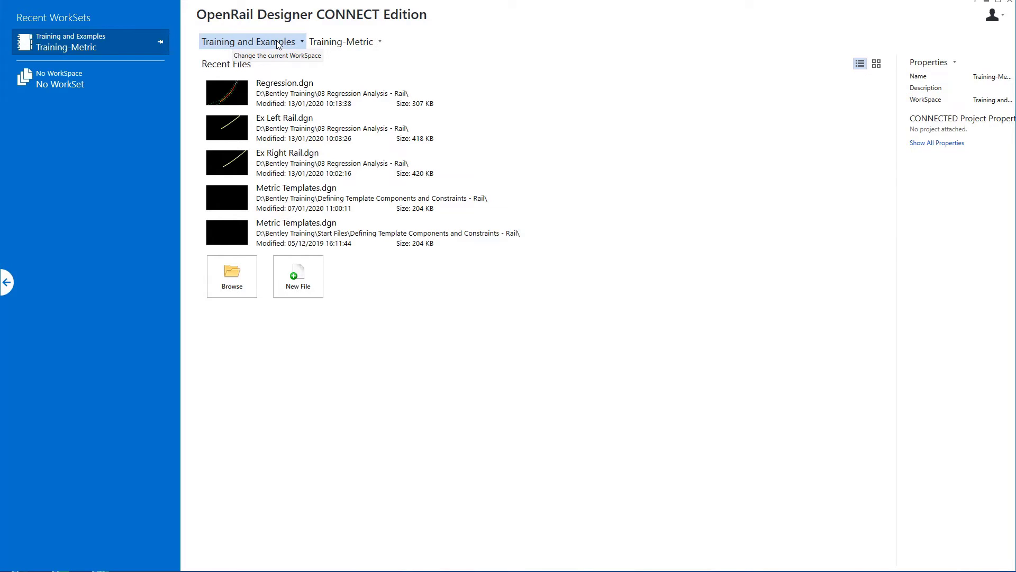
mouse_move(341, 41)
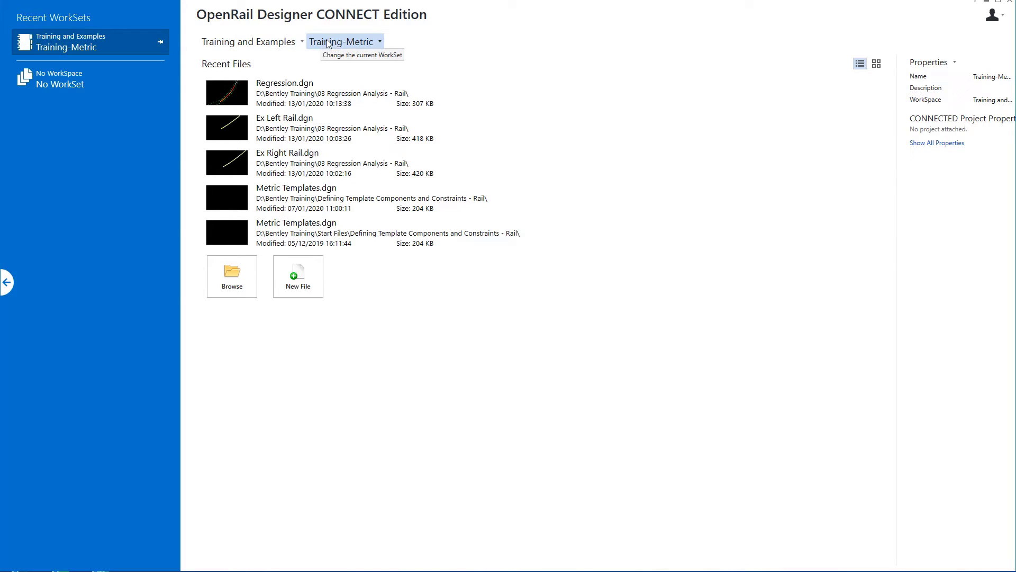
mouse_move(319, 44)
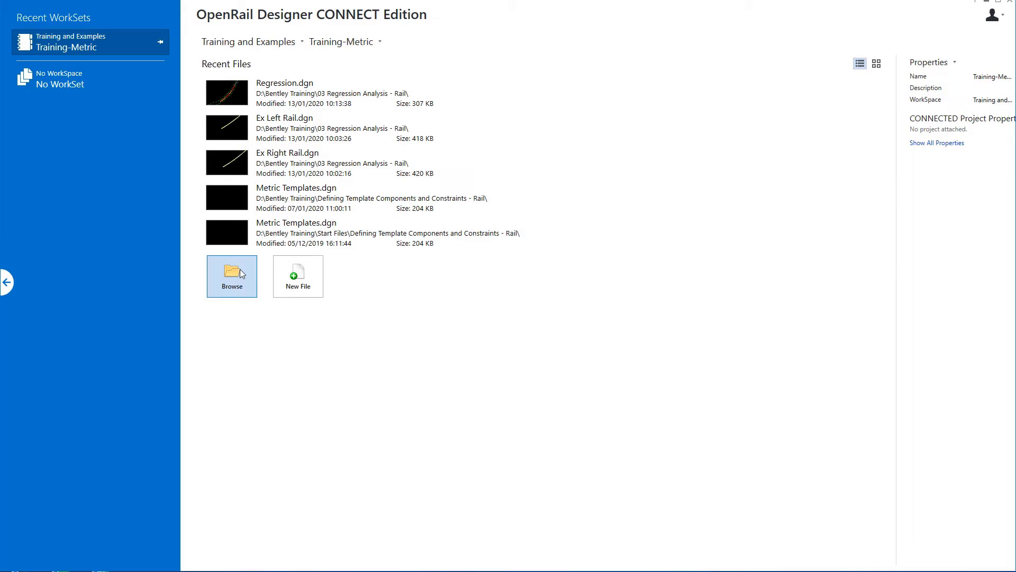
click(232, 276)
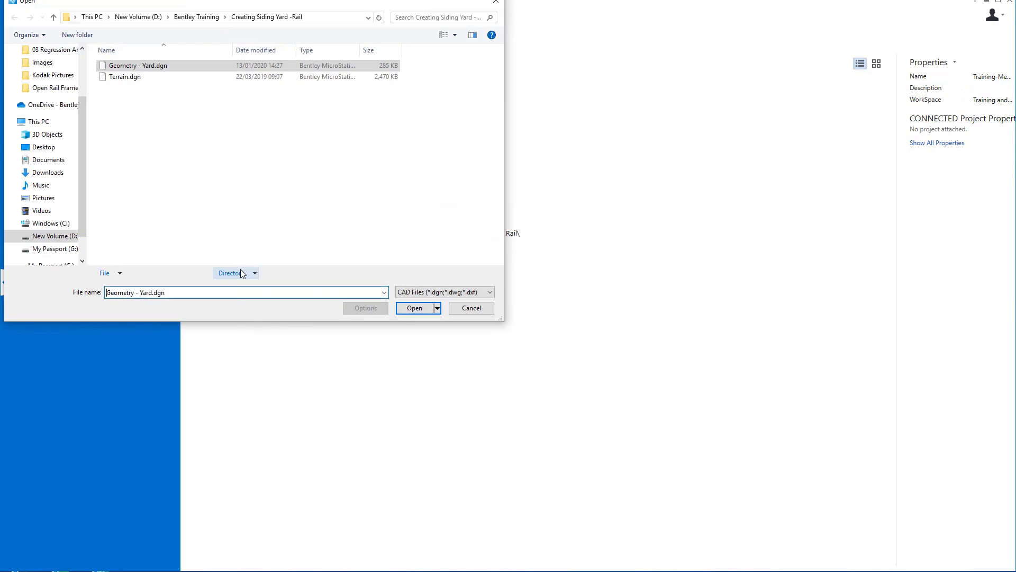
click(196, 17)
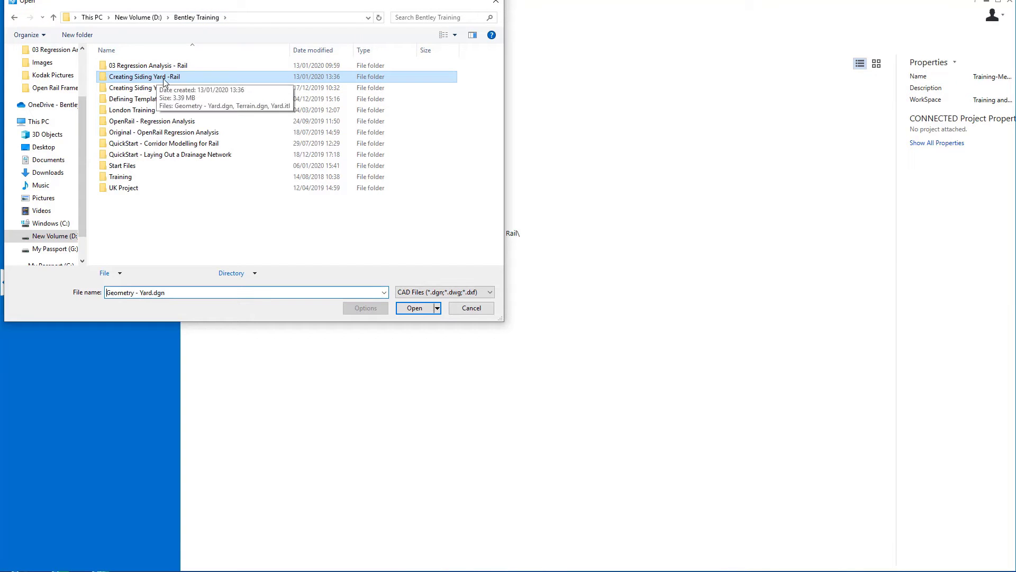
double_click(144, 76)
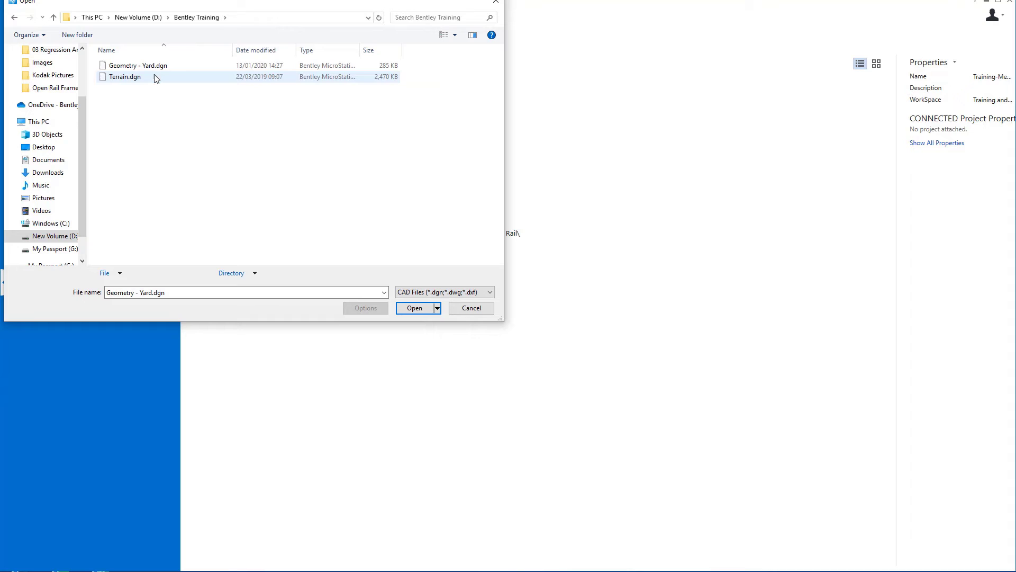
click(137, 65)
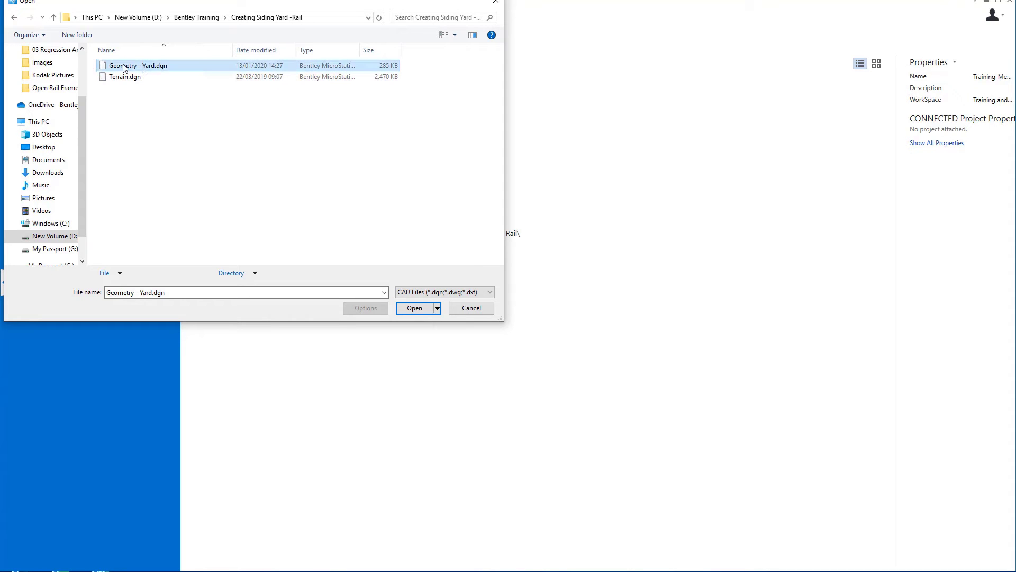
mouse_move(158, 66)
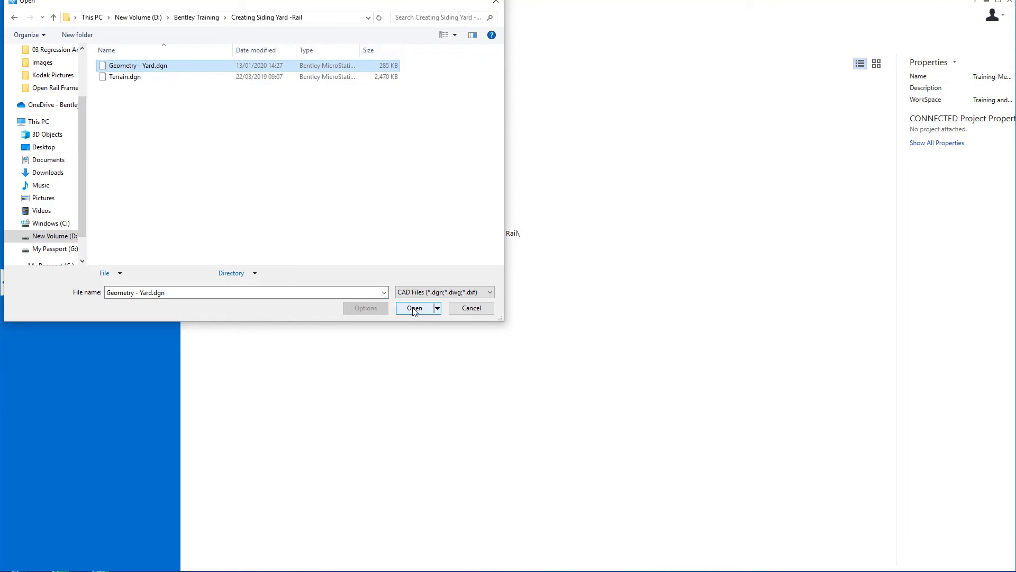
click(415, 308)
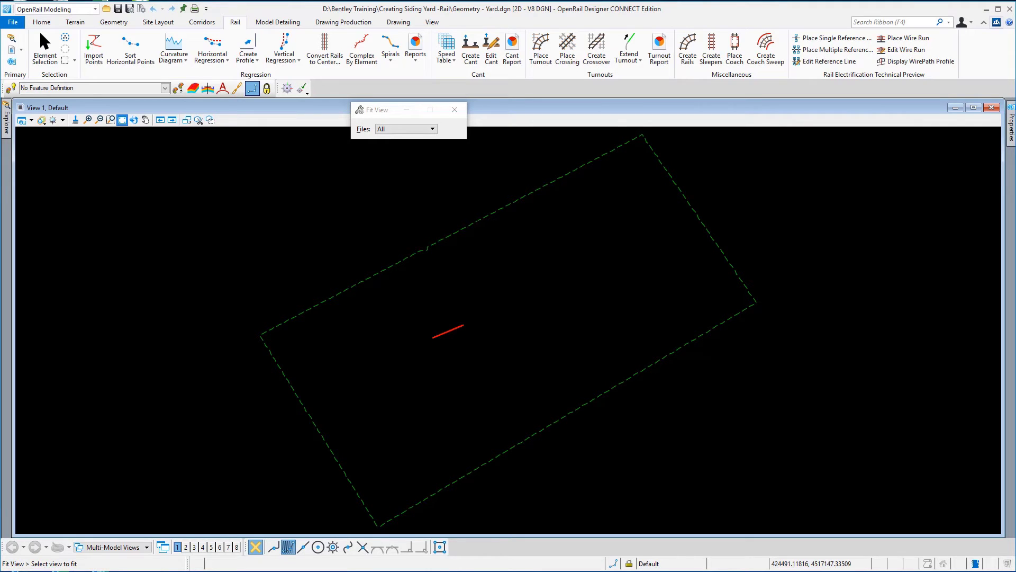
mouse_move(830, 373)
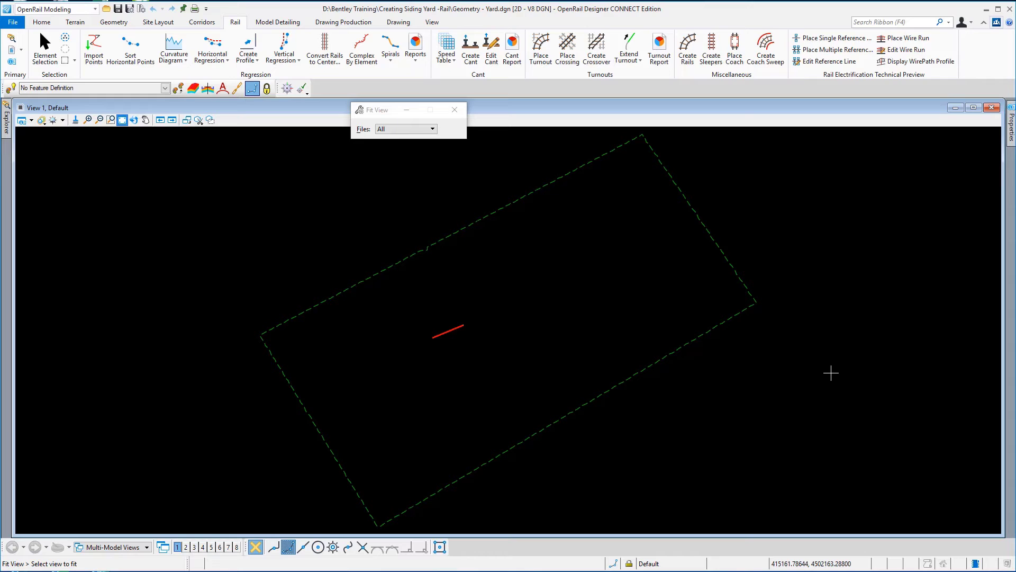
mouse_move(733, 273)
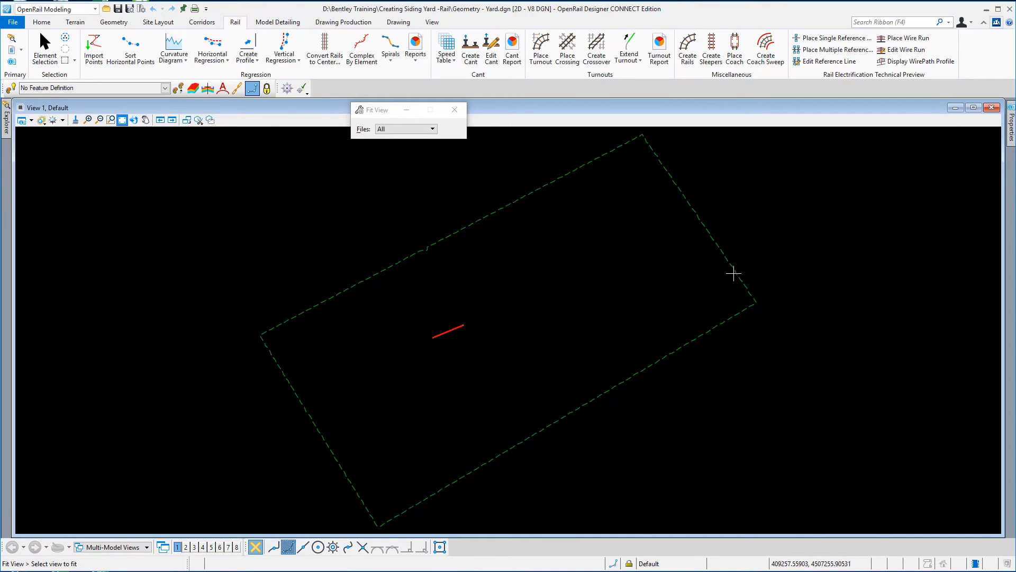
mouse_move(499, 301)
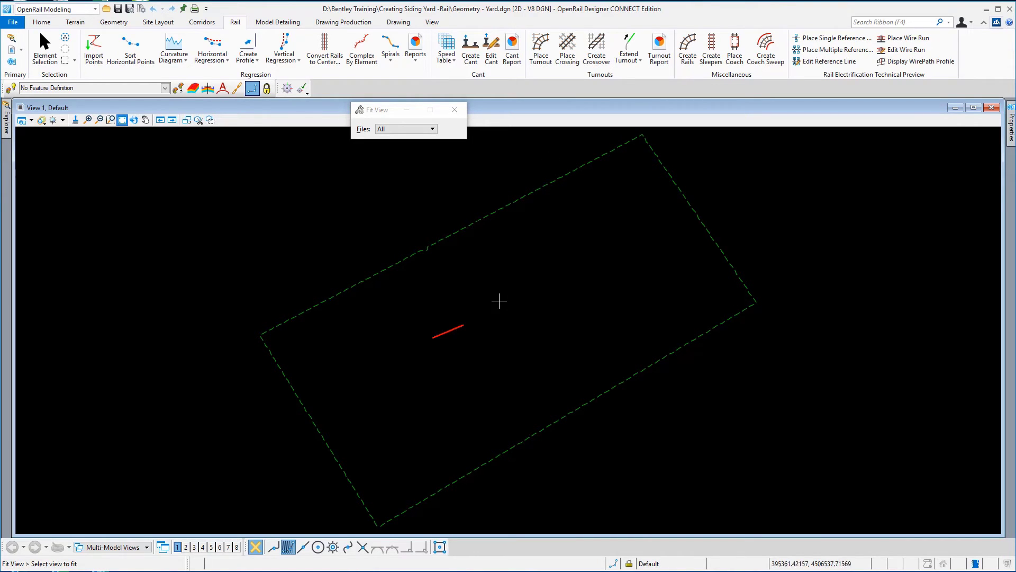
mouse_move(482, 219)
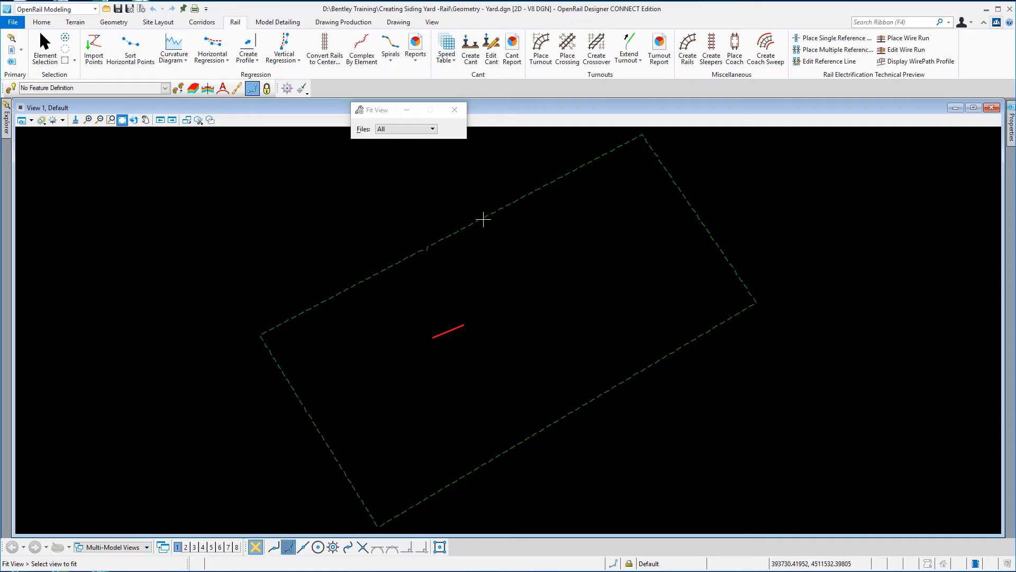
mouse_move(452, 325)
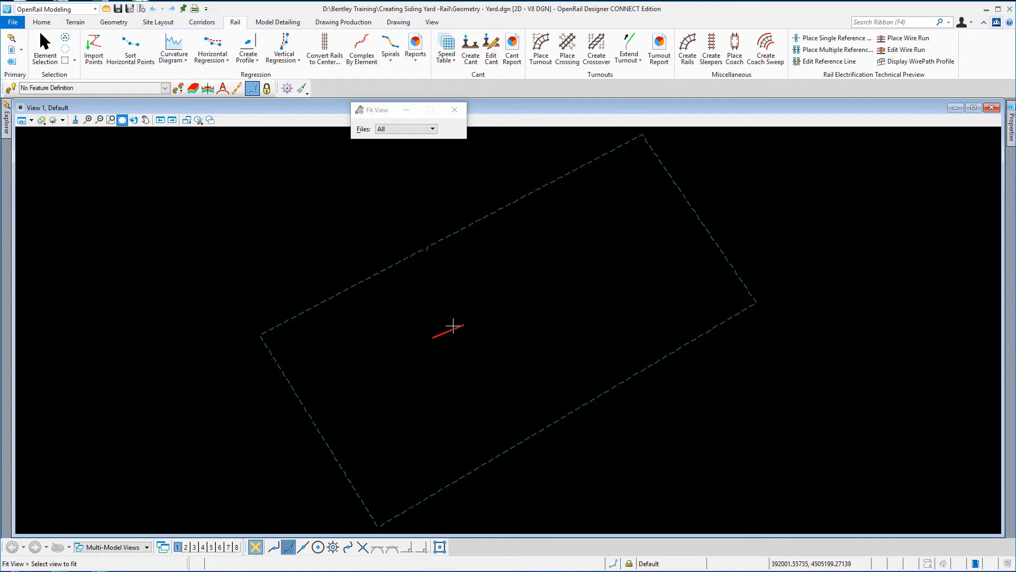
mouse_move(424, 351)
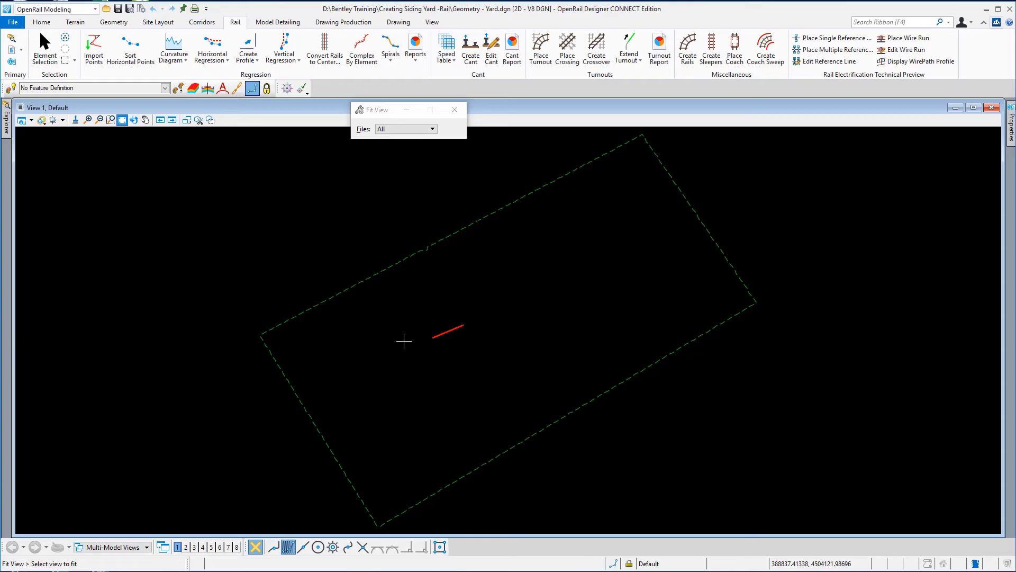
mouse_move(136, 136)
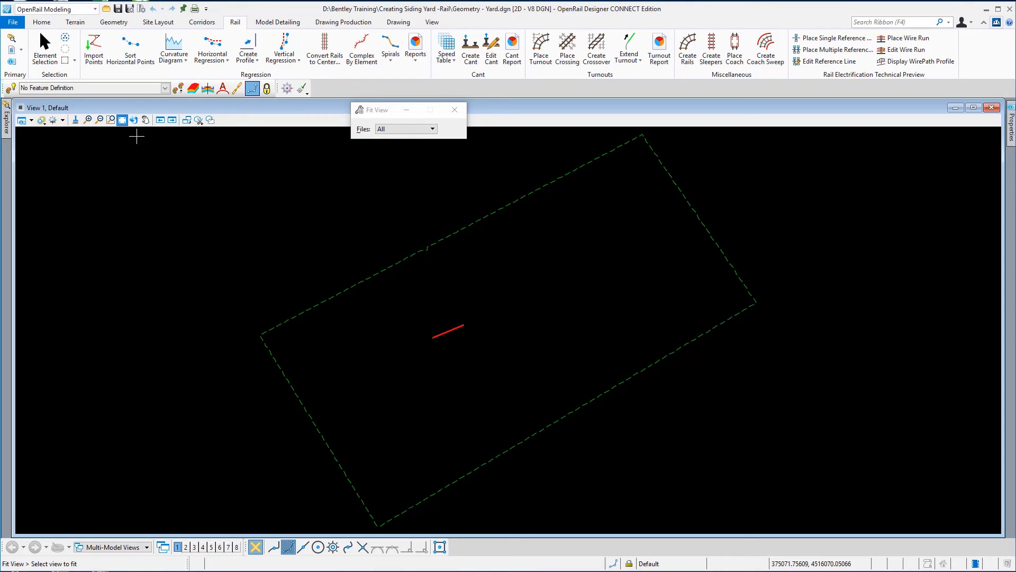
Window-area zoom around the red Track Mainline centerline
click(111, 119)
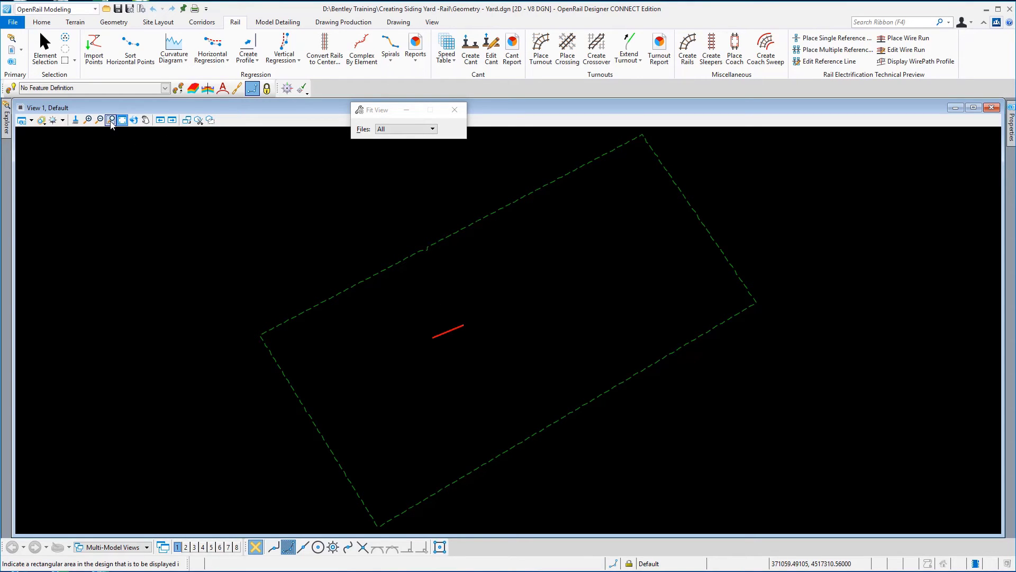
mouse_move(111, 120)
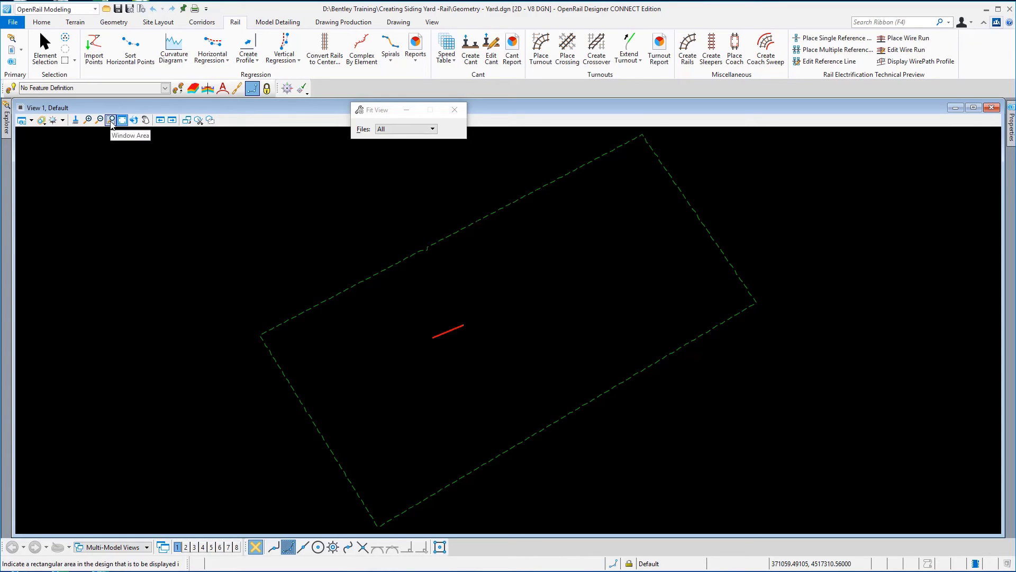
click(111, 119)
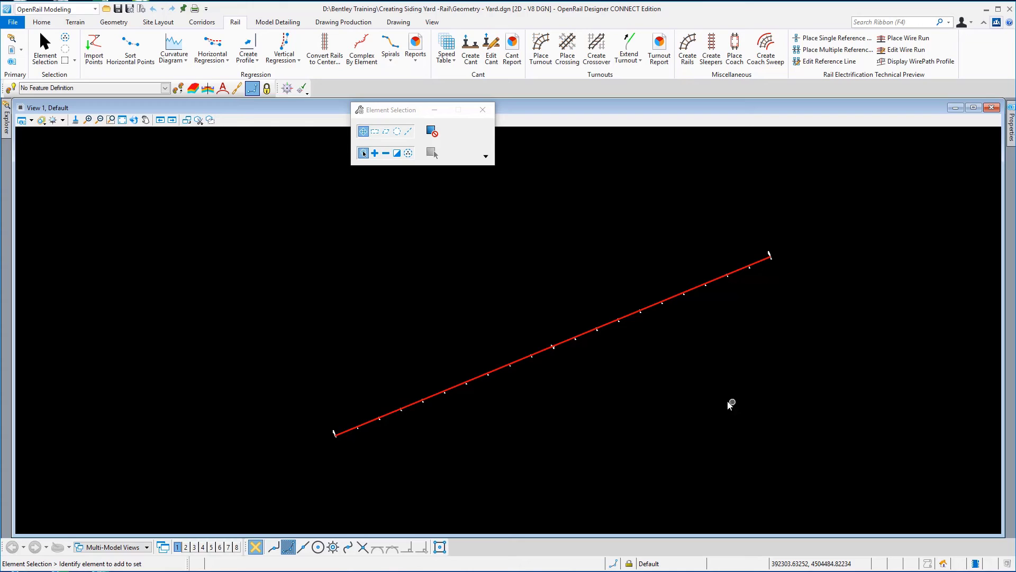
mouse_move(631, 314)
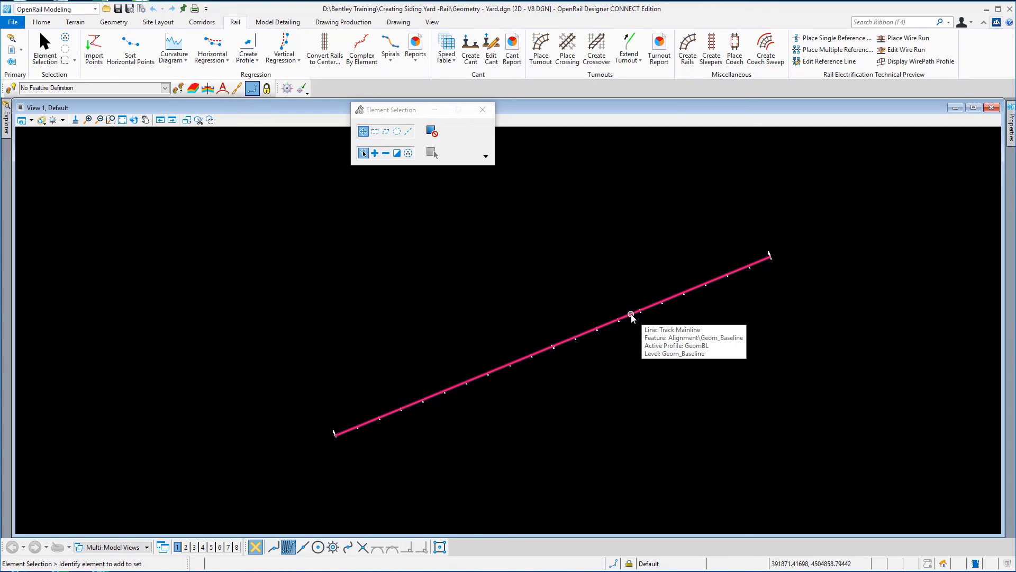
mouse_move(682, 371)
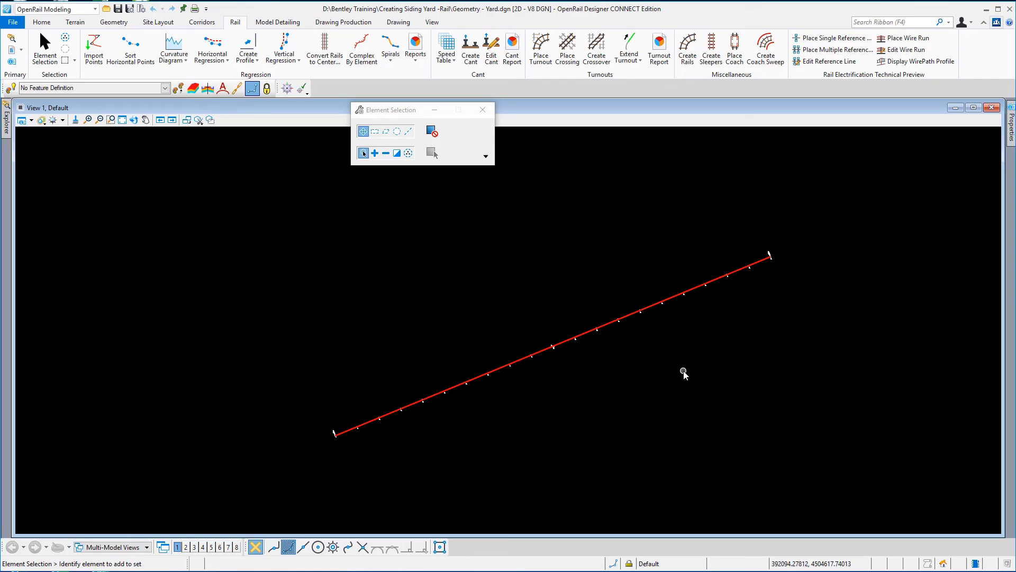